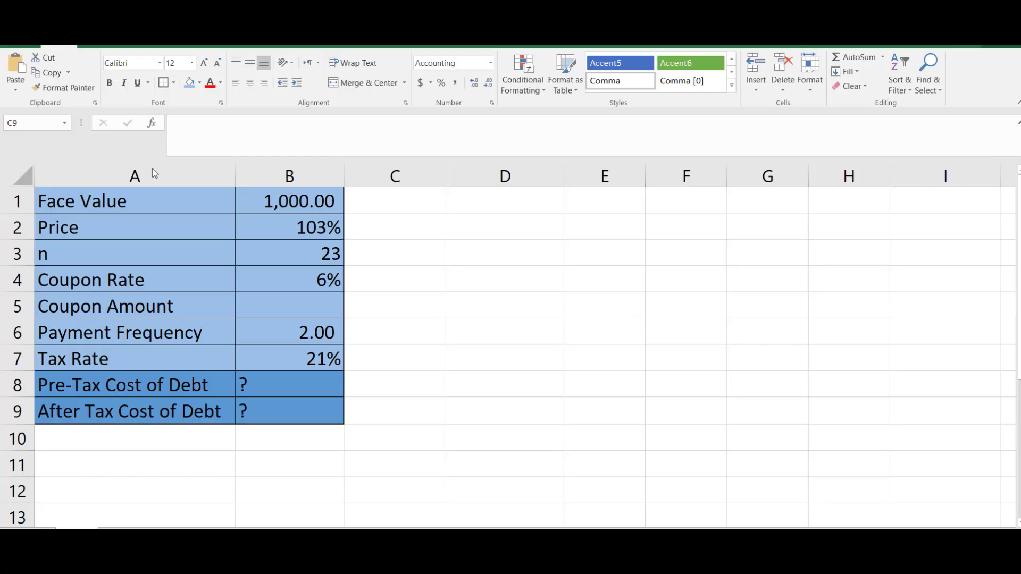
mouse_move(117, 213)
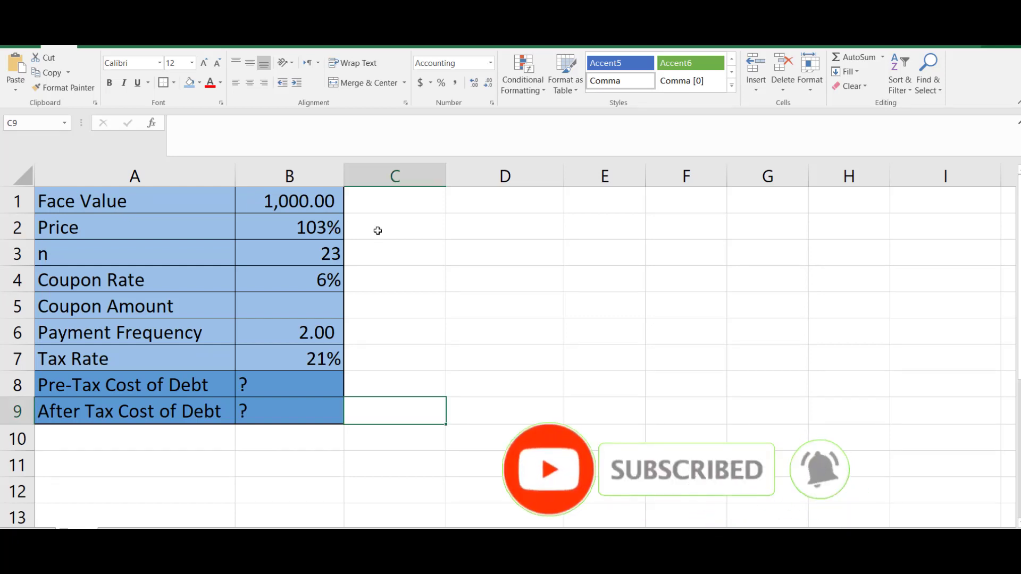
Compute the Coupon Amount in B5 as 60.00 using =B4*B1.
click(288, 227)
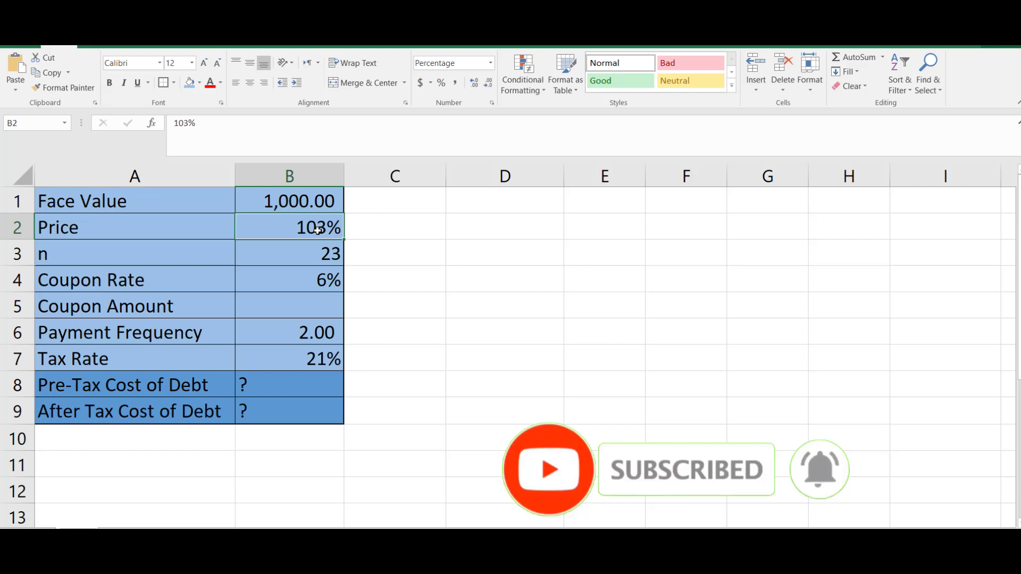
click(289, 253)
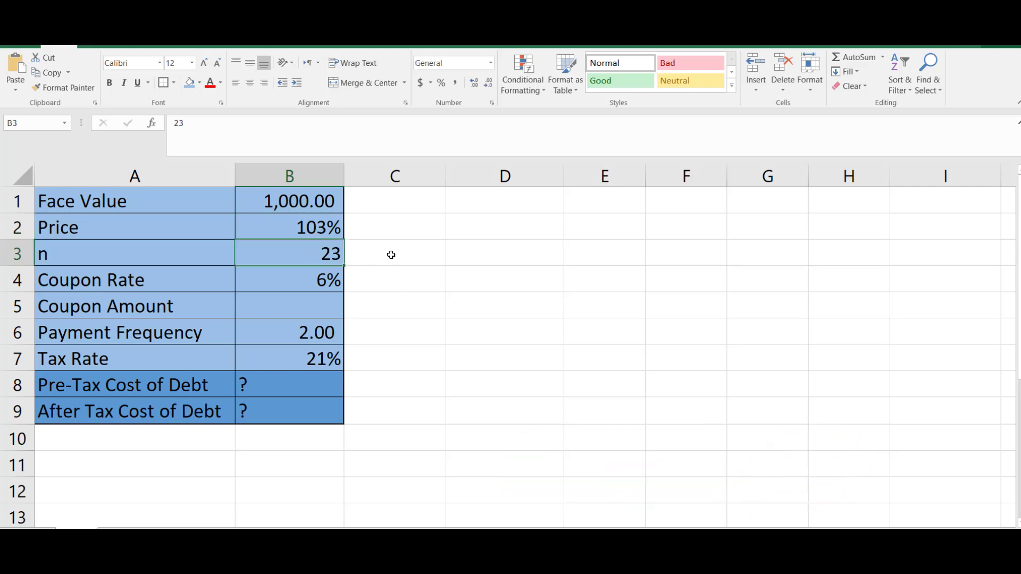
click(395, 279)
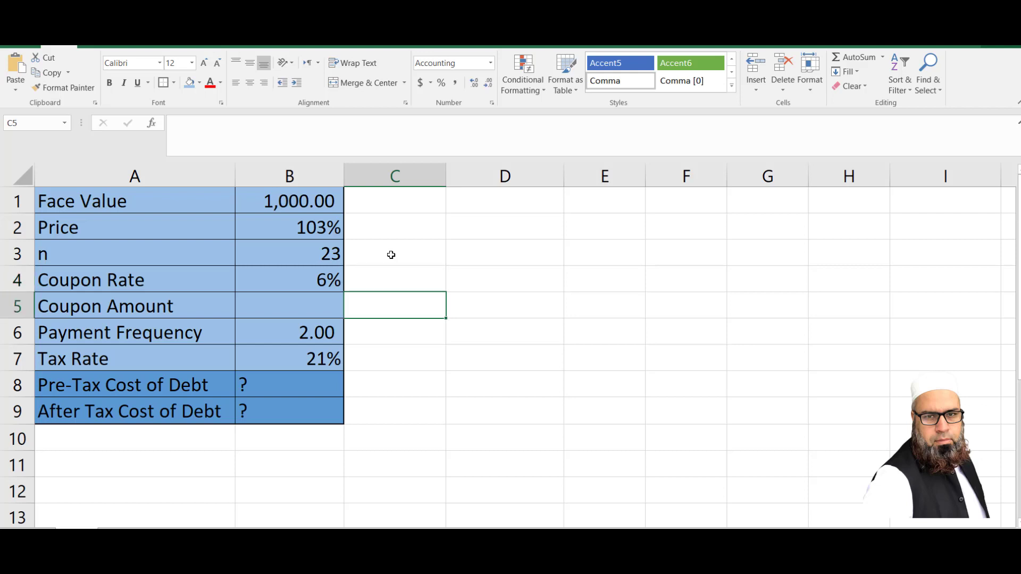
click(289, 306)
text(=B4*)
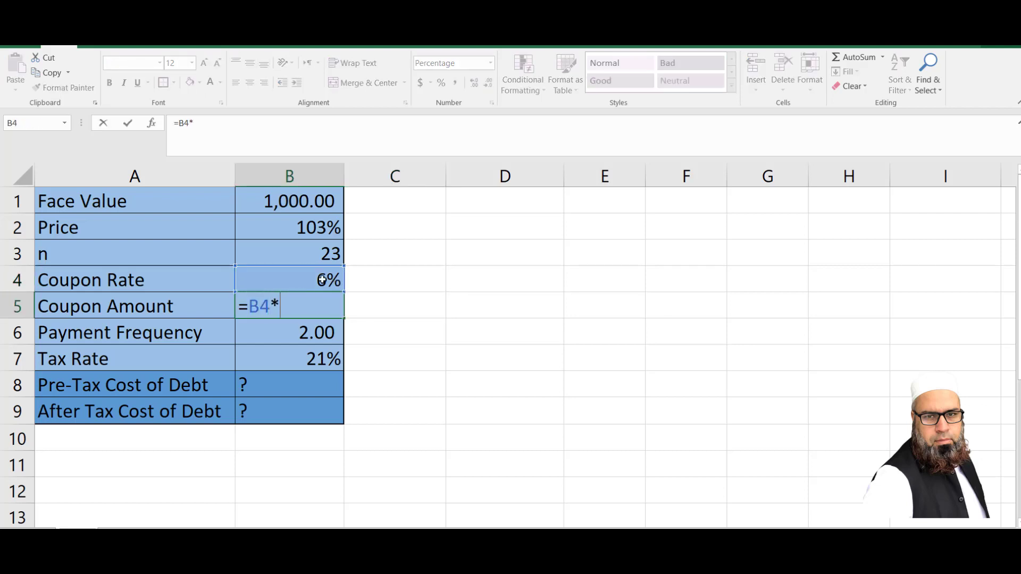
click(289, 201)
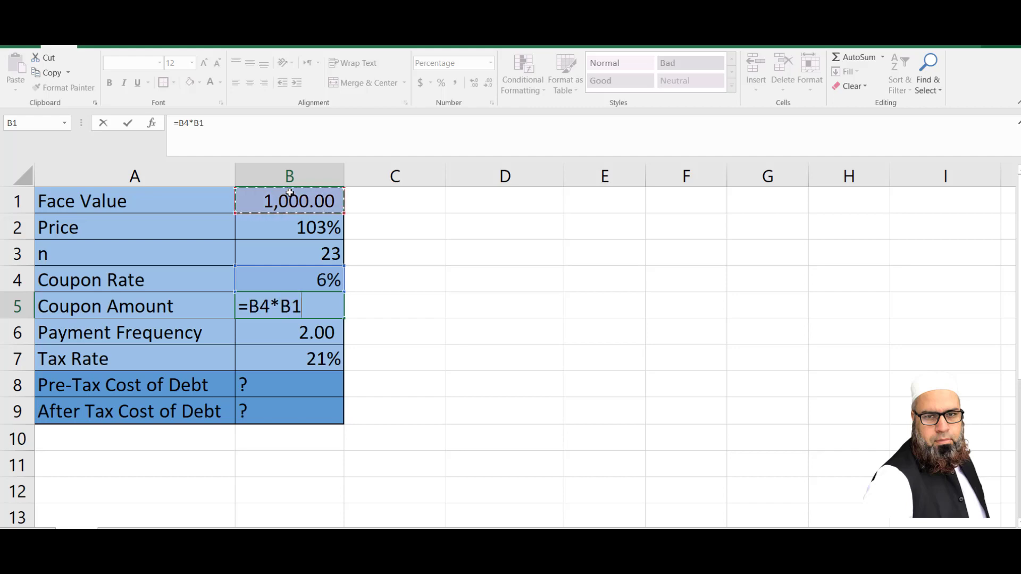
key(Enter)
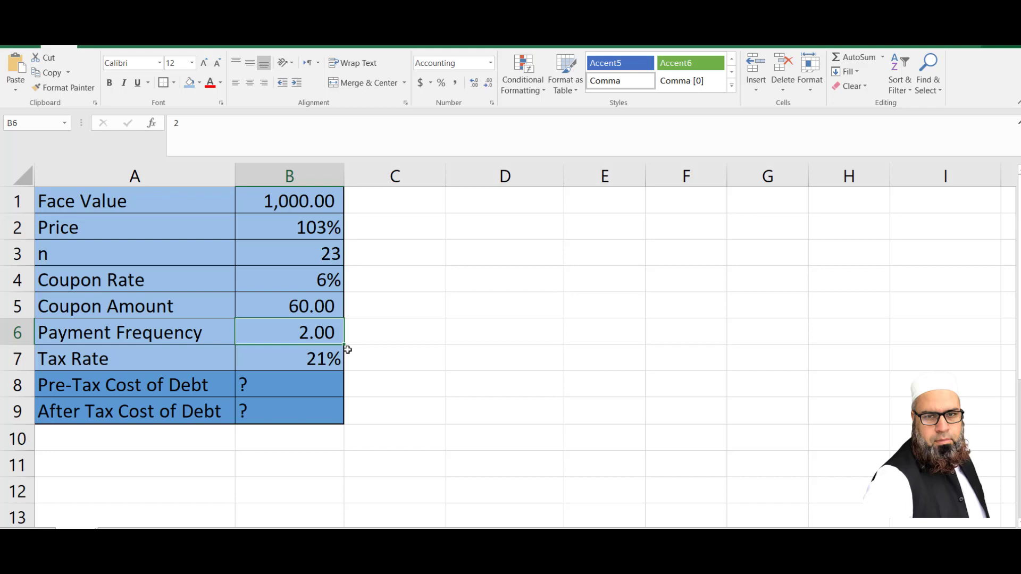
click(396, 358)
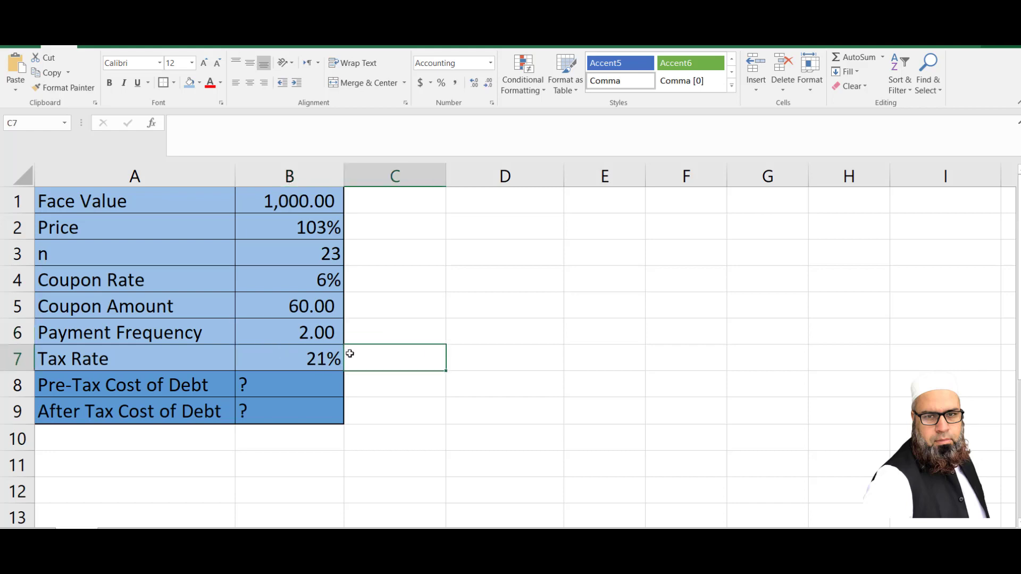
click(411, 383)
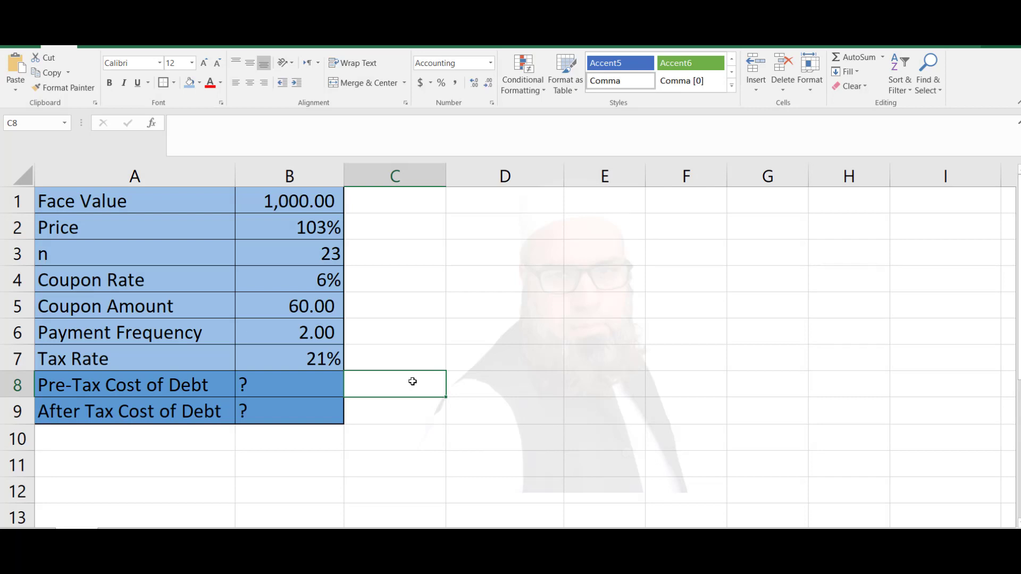
mouse_move(520, 356)
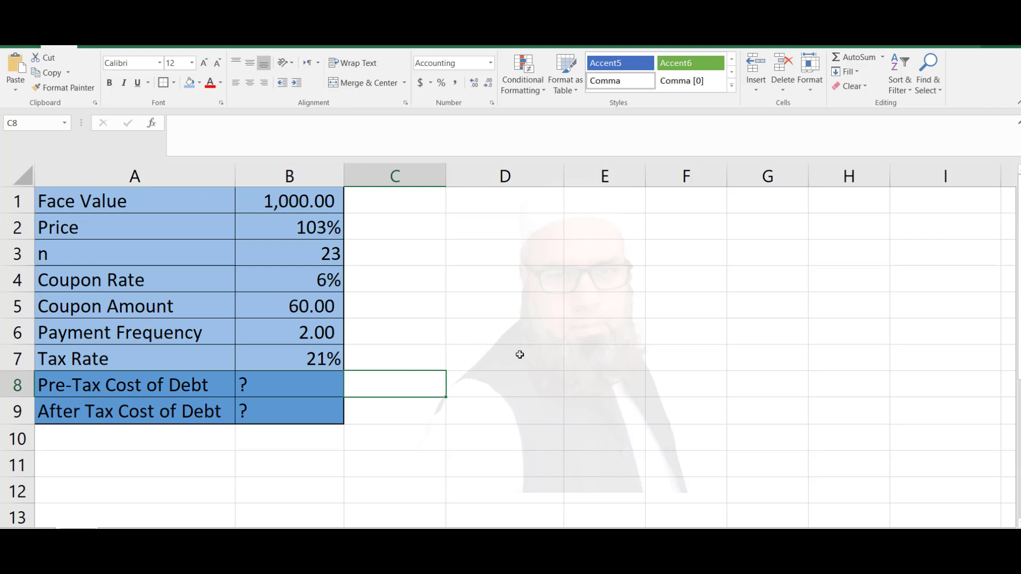
Enter =B1*B2 in C2 to show the 1,030.00 bond price.
click(395, 226)
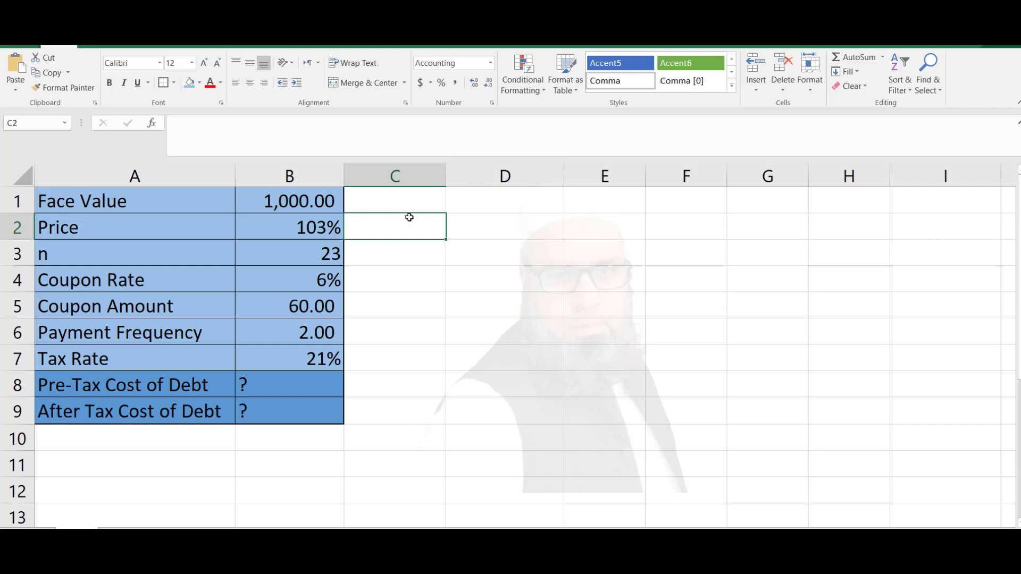
text(=B1*)
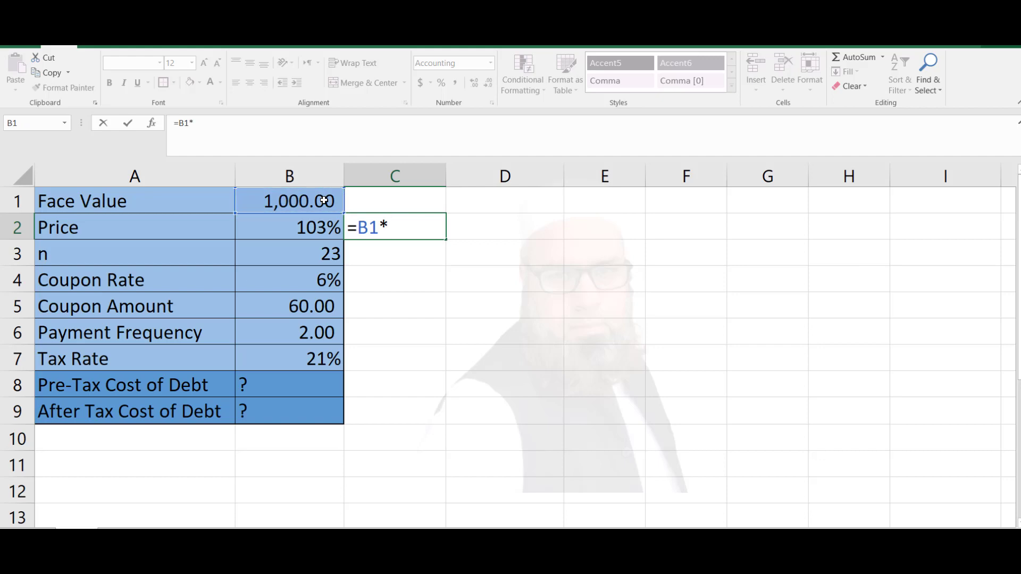
click(289, 227)
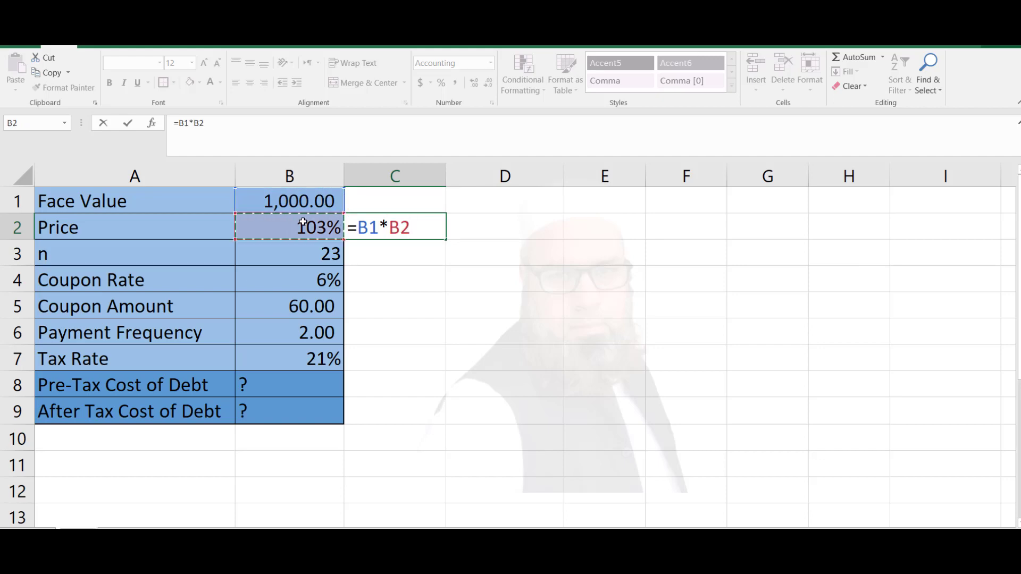
key(Enter)
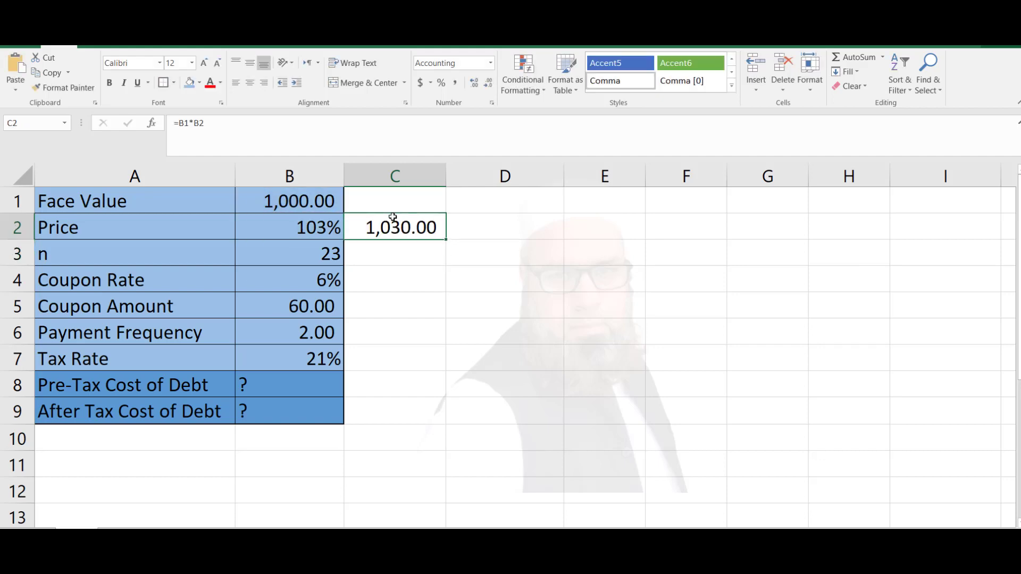
mouse_move(420, 286)
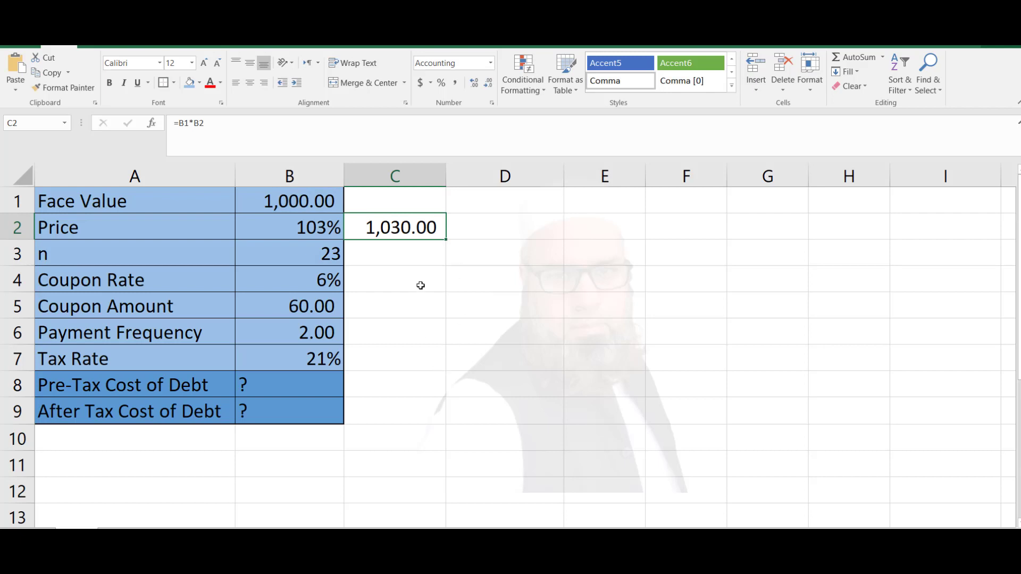
Enter =B3*2 in C3 to get 46.00 periods.
click(394, 253)
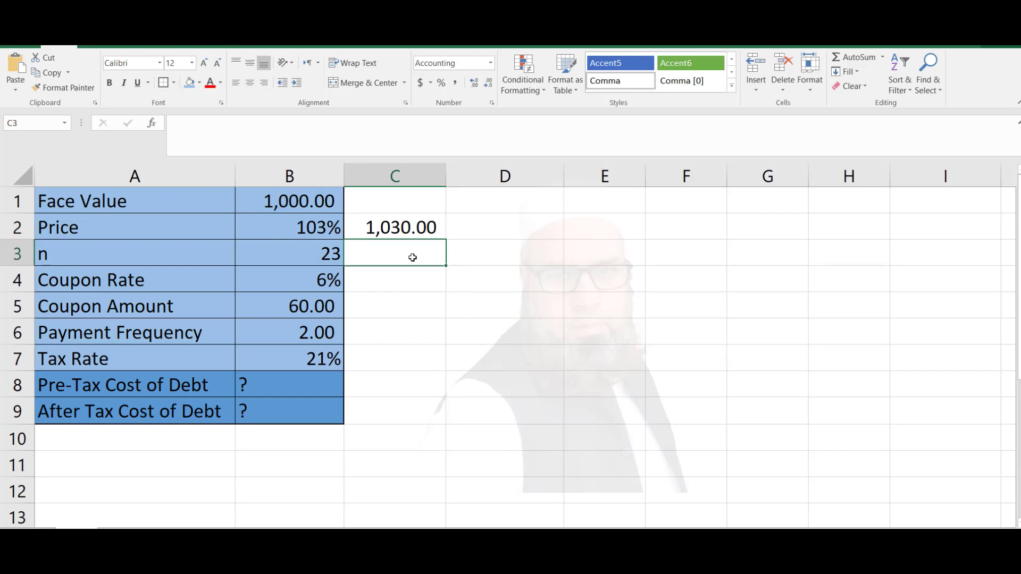
text(=B3)
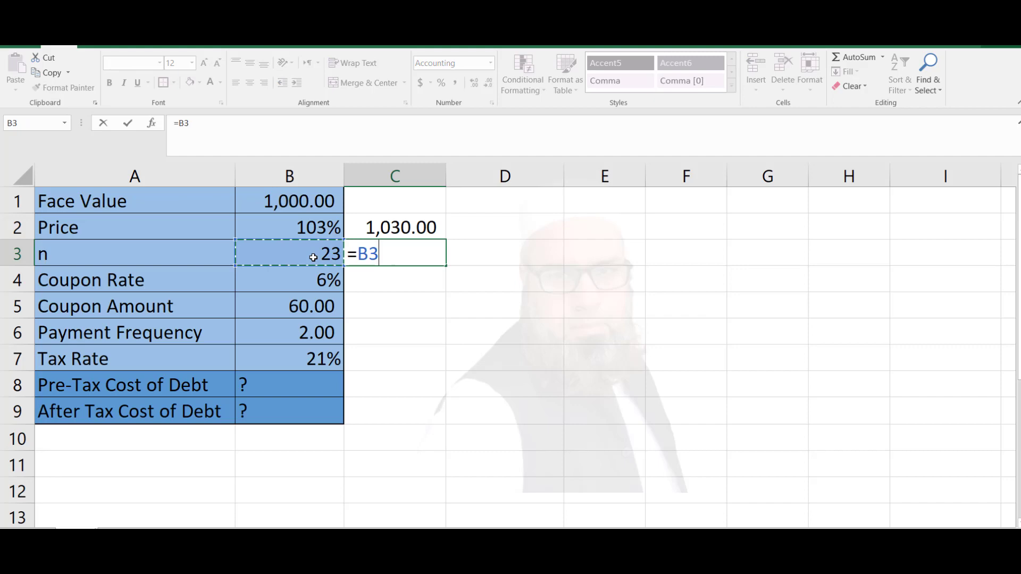
text(*)
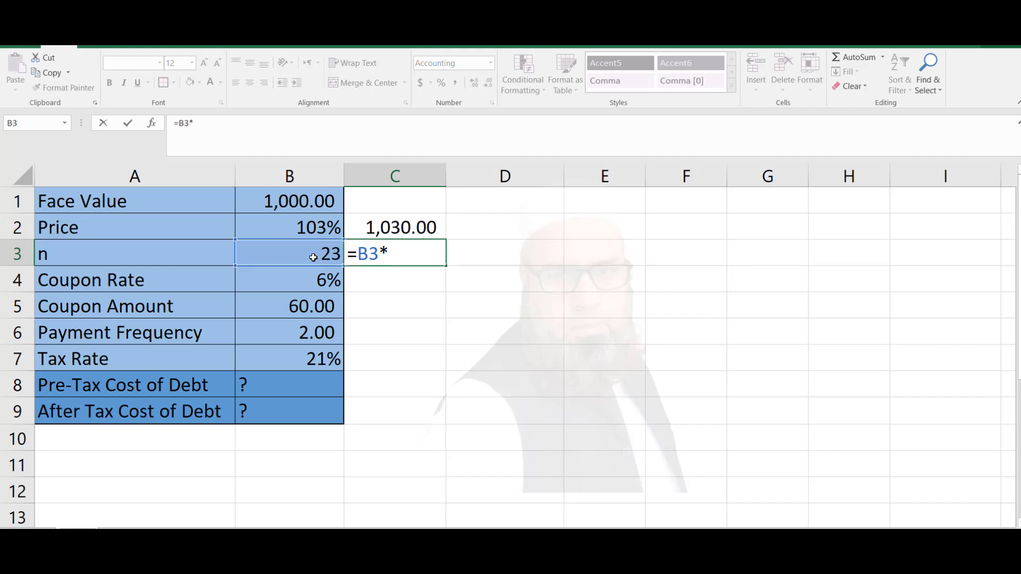
click(289, 333)
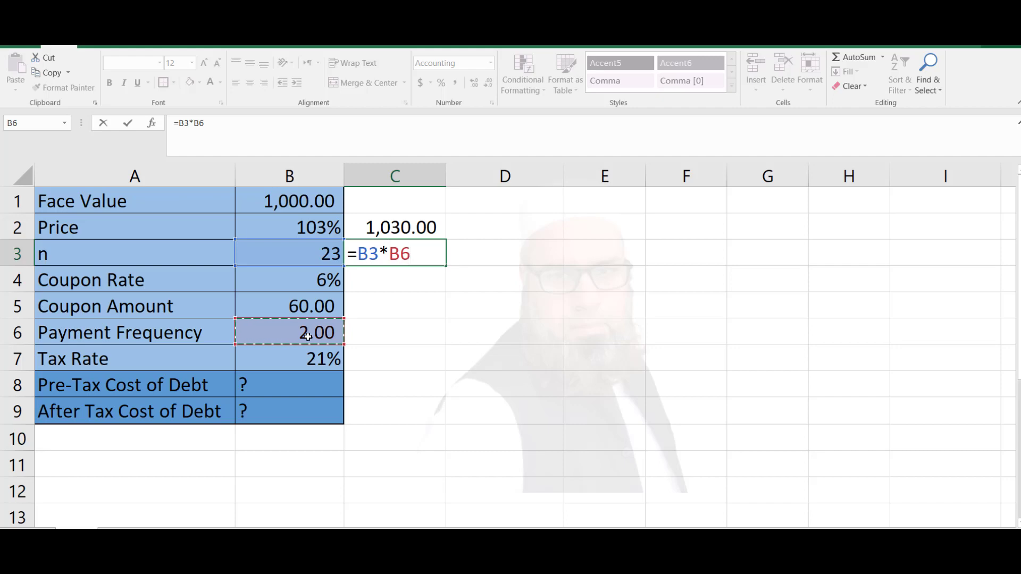
key(Enter)
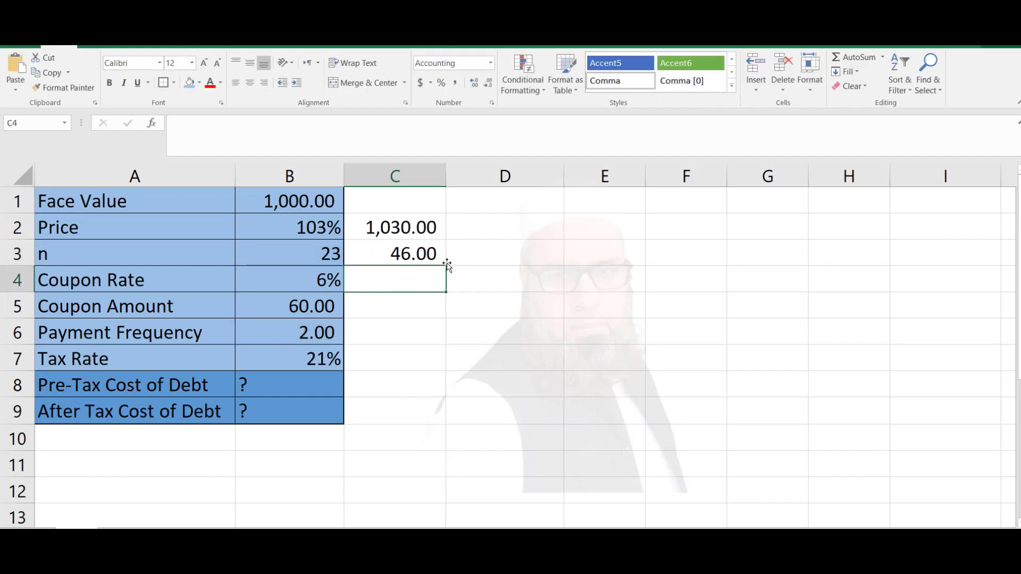
click(389, 307)
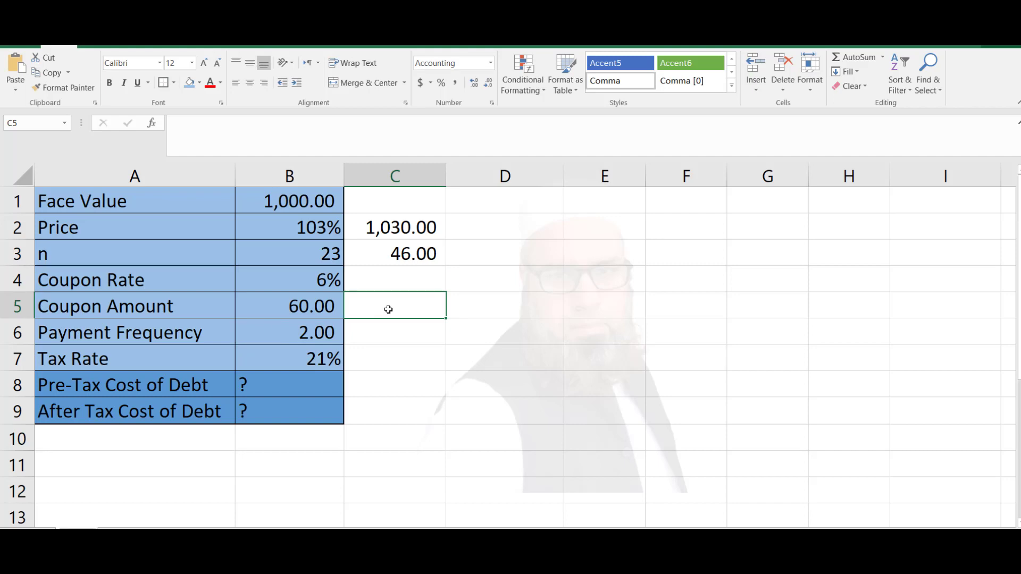
Enter =B5/2 in C5 for a 30.00 semiannual coupon.
text(=)
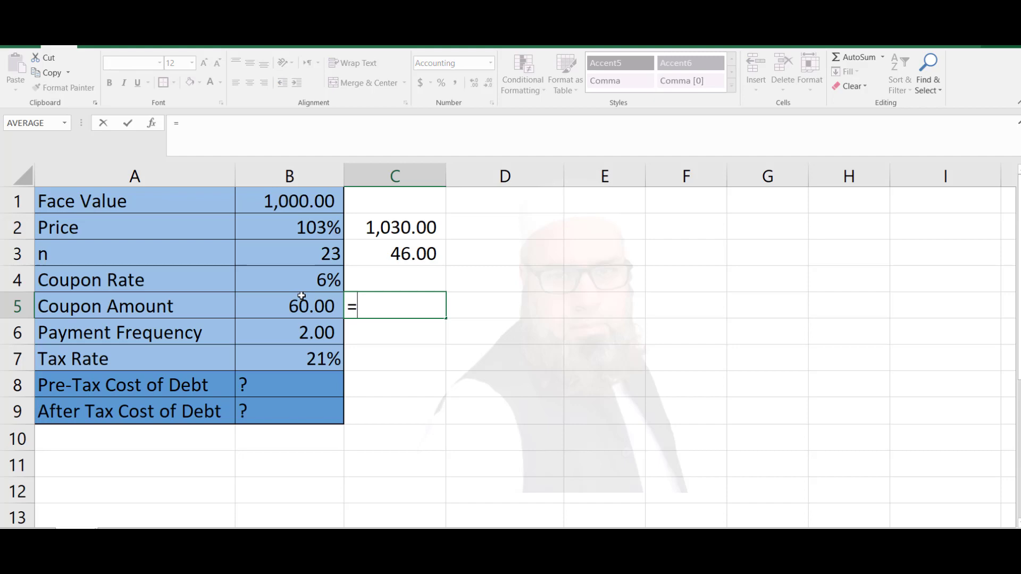
click(289, 306)
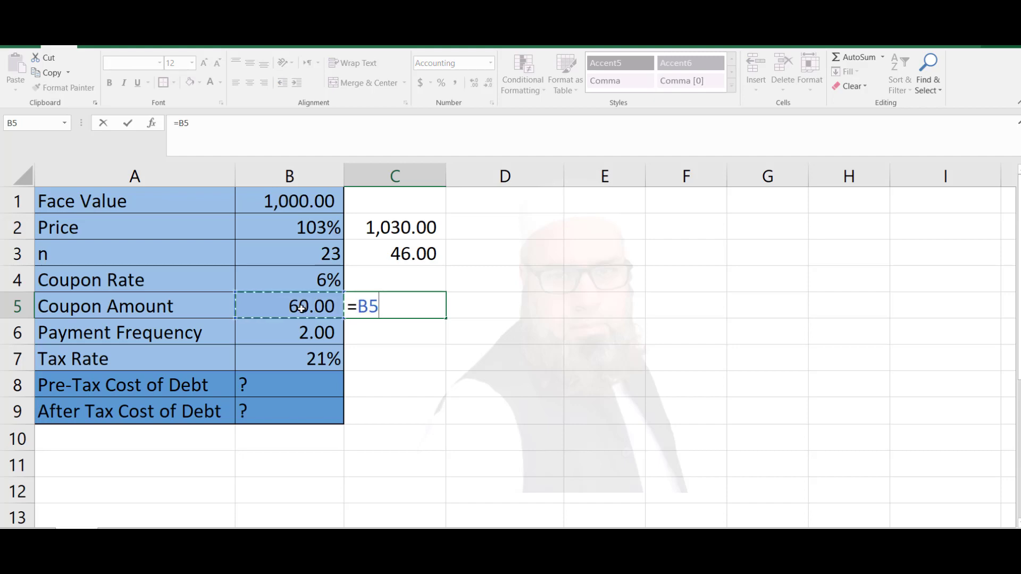
text(/2)
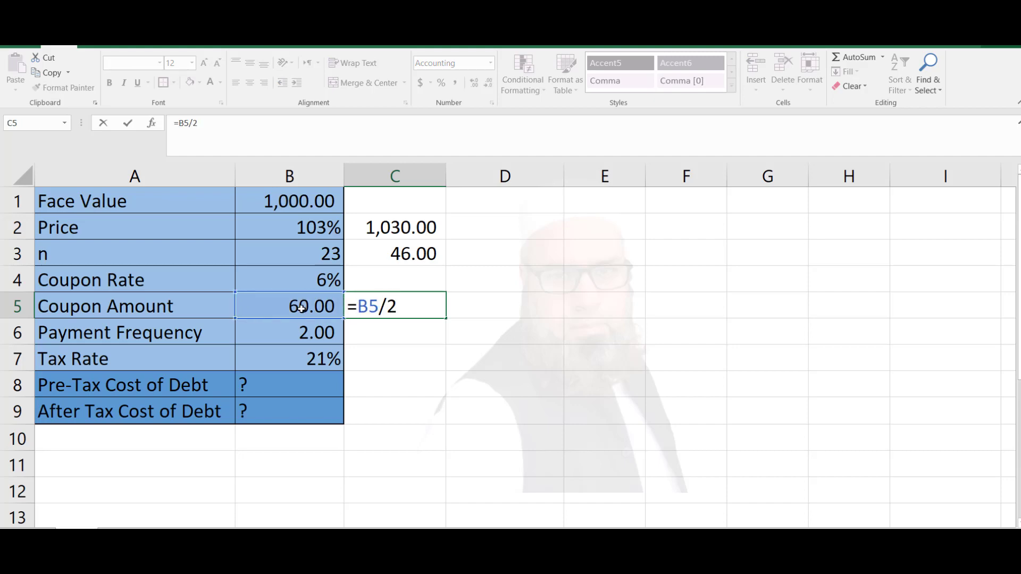
key(Enter)
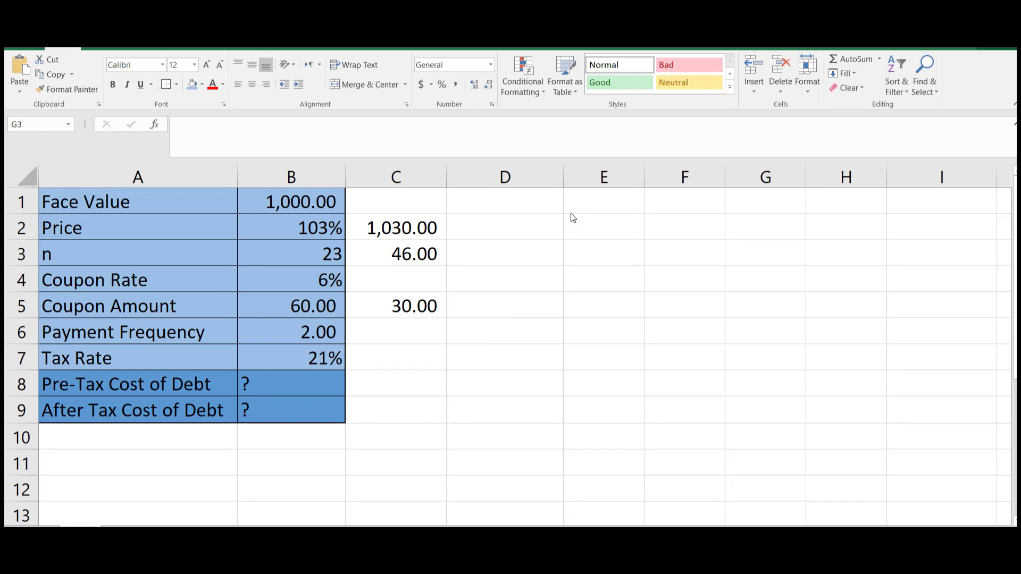
Place the YTM approximation formula and its numeric example near column E.
click(765, 253)
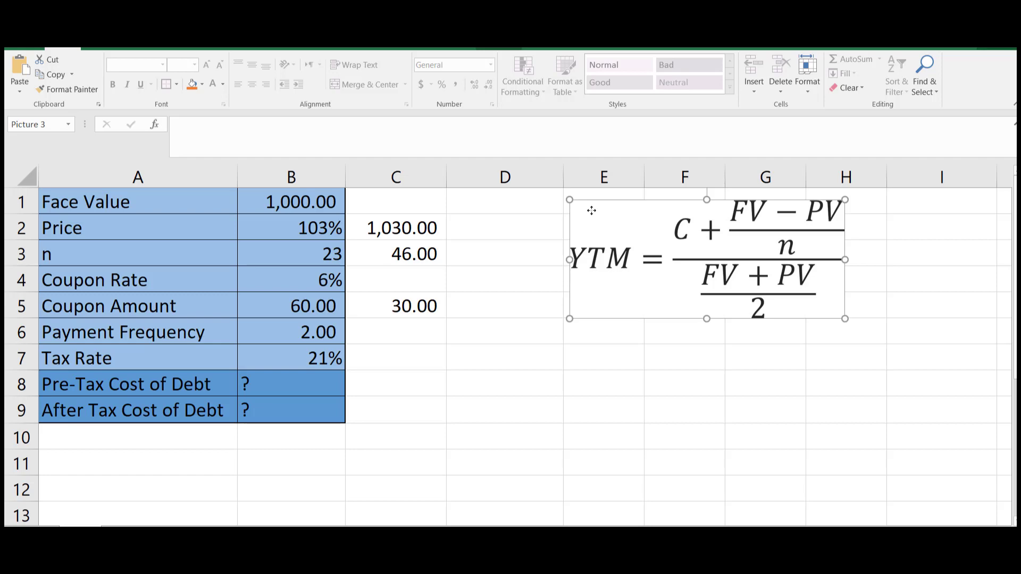
click(604, 358)
text(=)
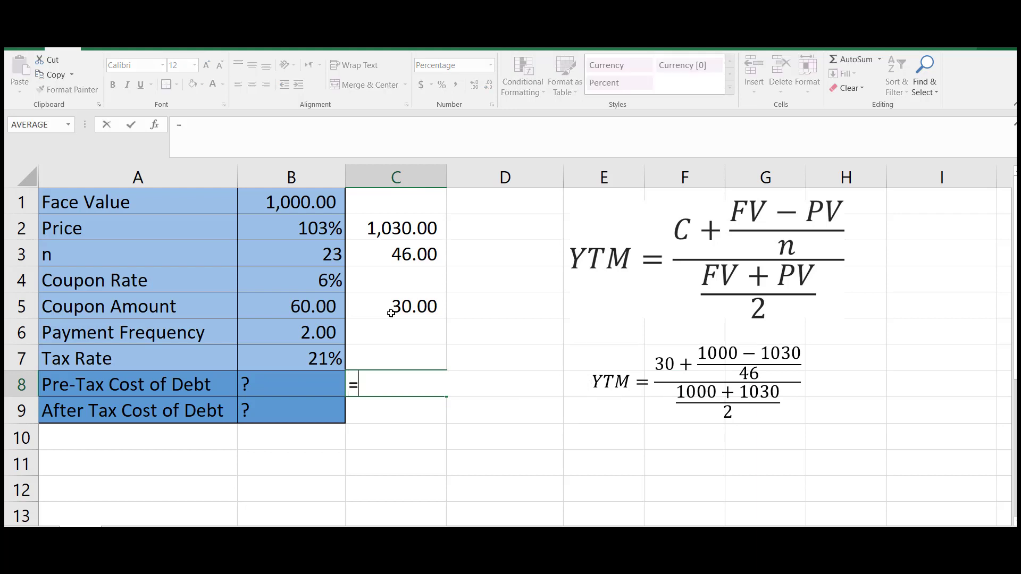
Enter the approximate YTM formula in C8, accepting Excel's correction, to get 2.89%.
click(396, 306)
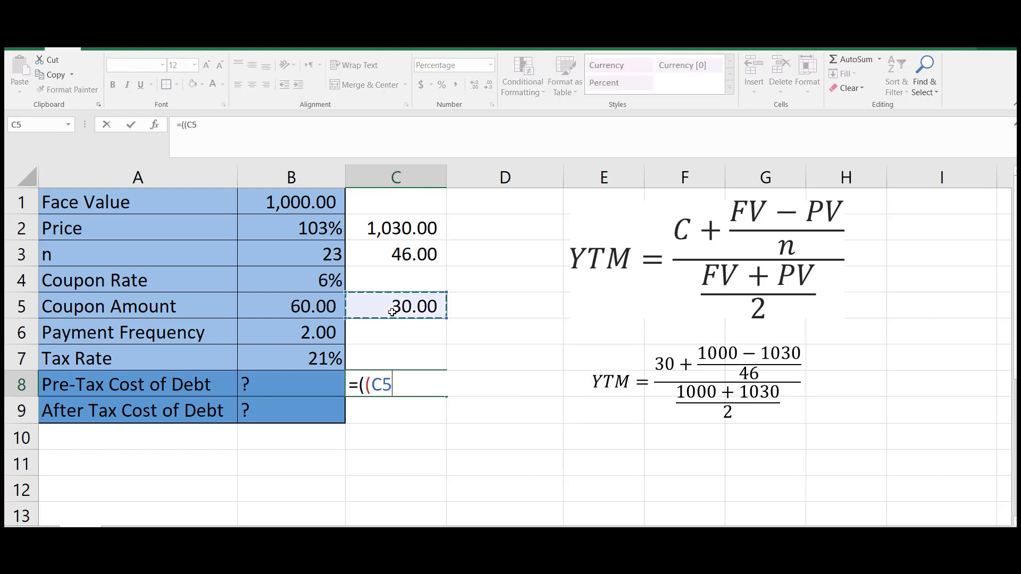
click(290, 202)
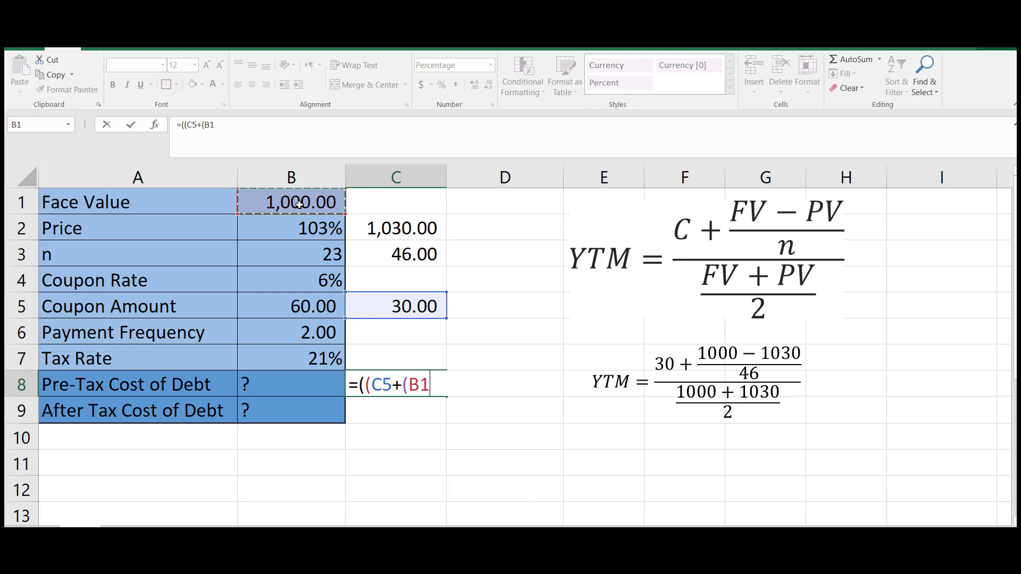
text(-C2)/C3)/((B1+C2)/2))
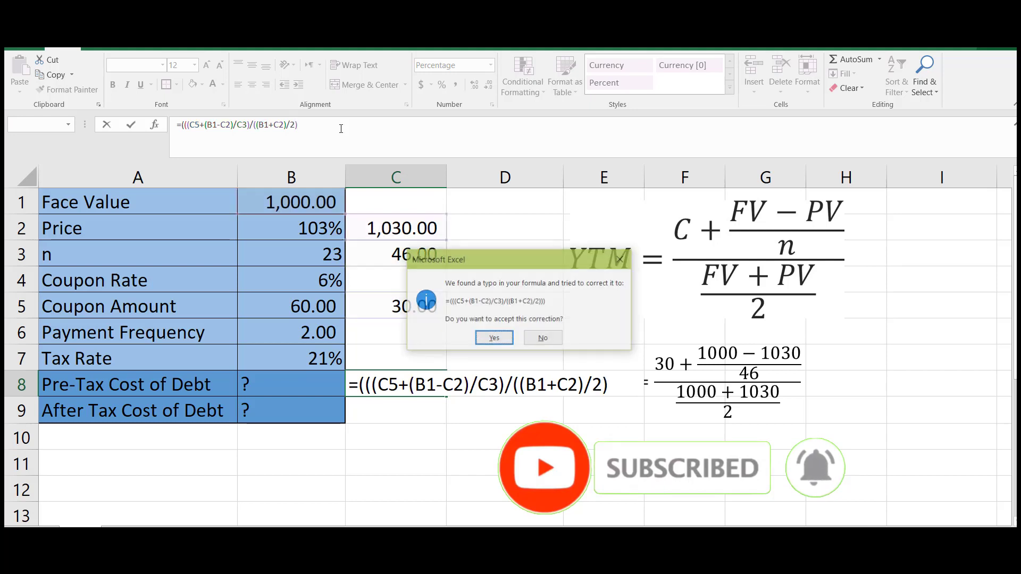
click(493, 338)
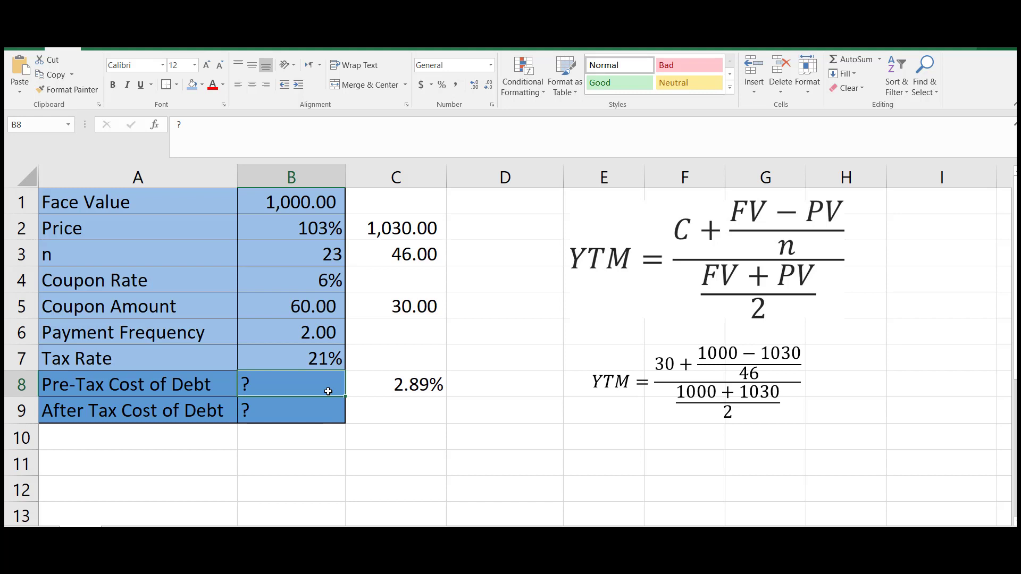
Enter =C8*2 in B8 for a 5.78% pre-tax cost of debt.
text(=)
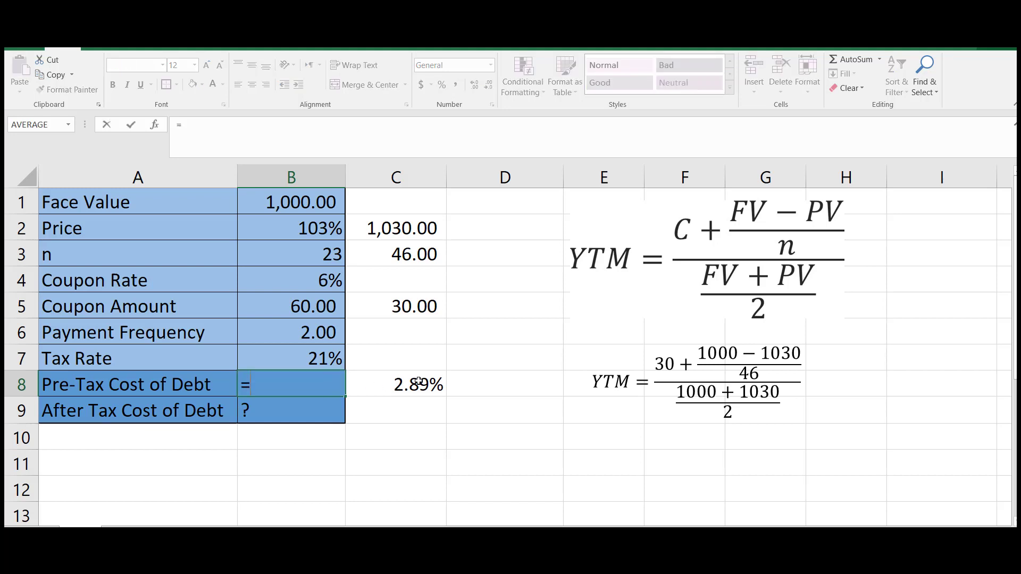
click(411, 384)
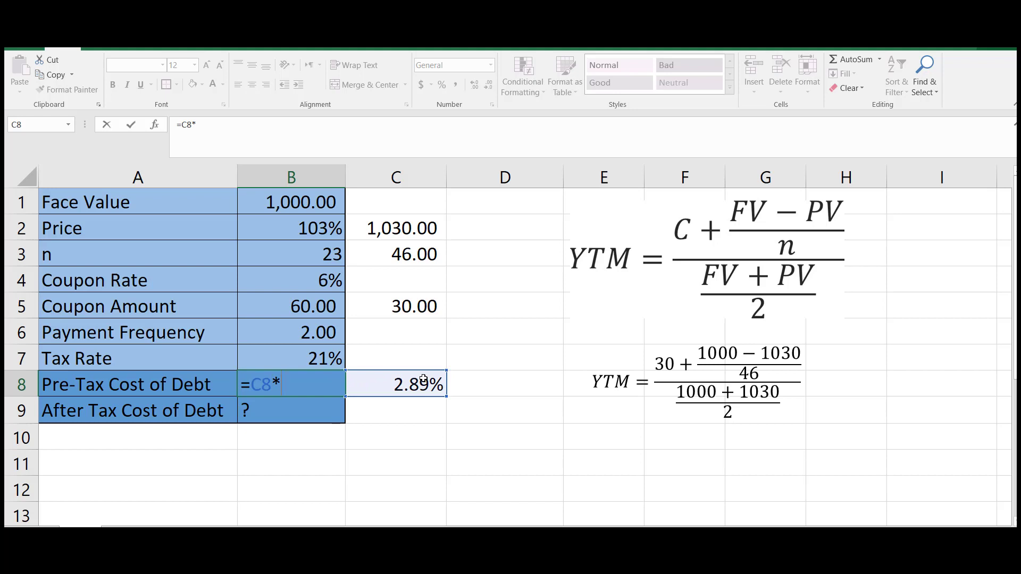
key(Enter)
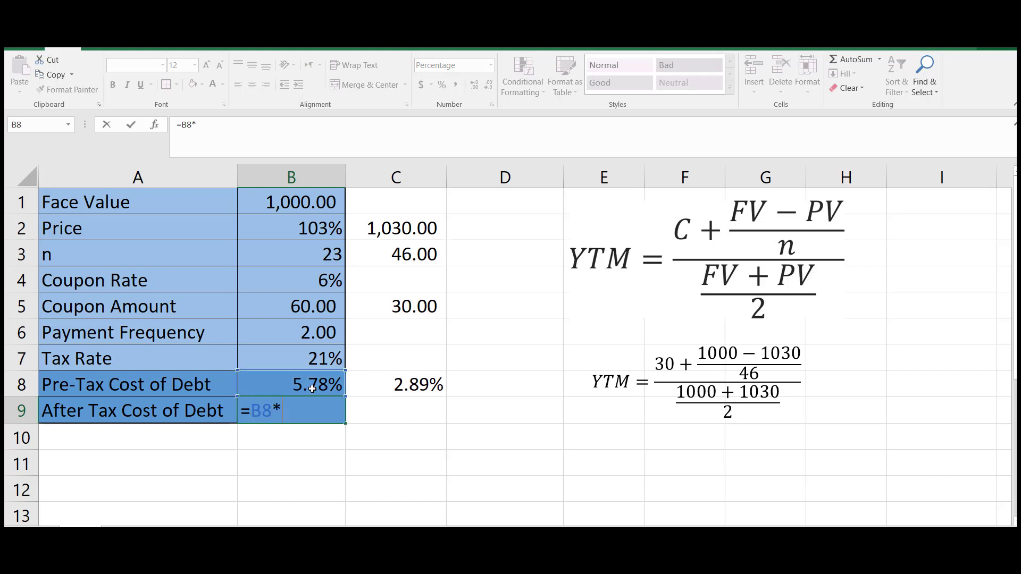
Enter =B8*(1-B7) in B9 for a 4.57% after-tax cost of debt.
text((1-)
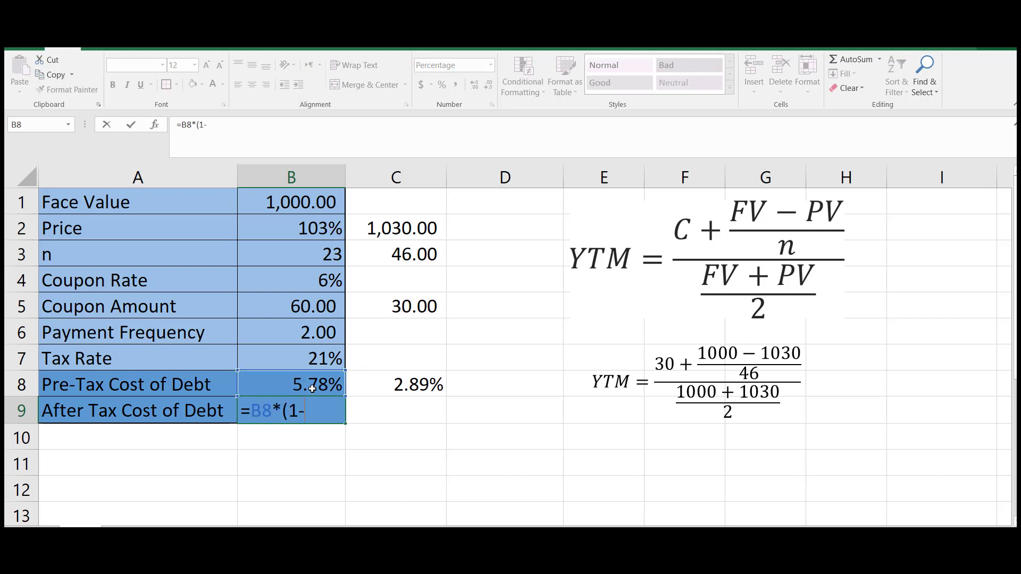
click(313, 359)
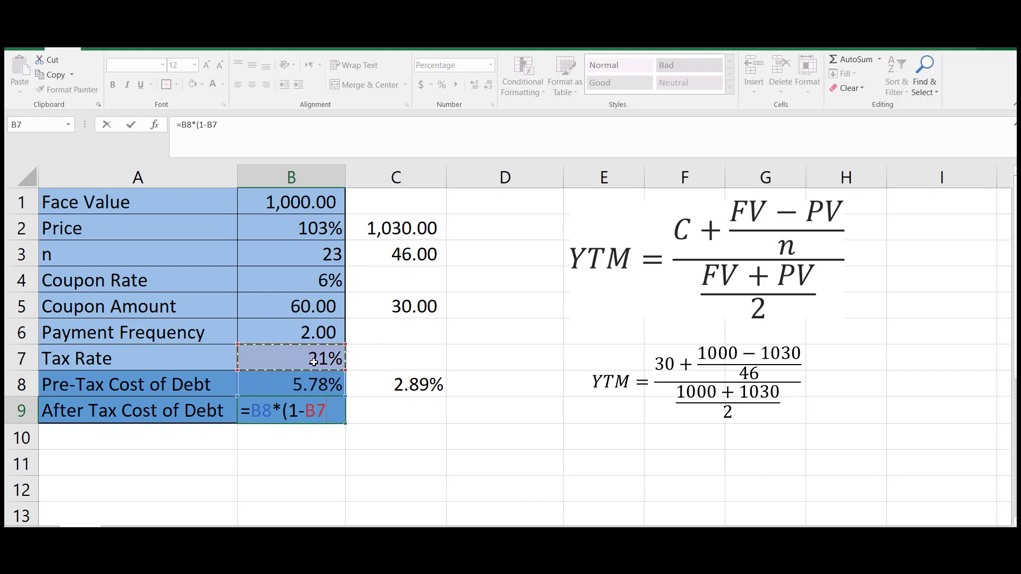
key(Enter)
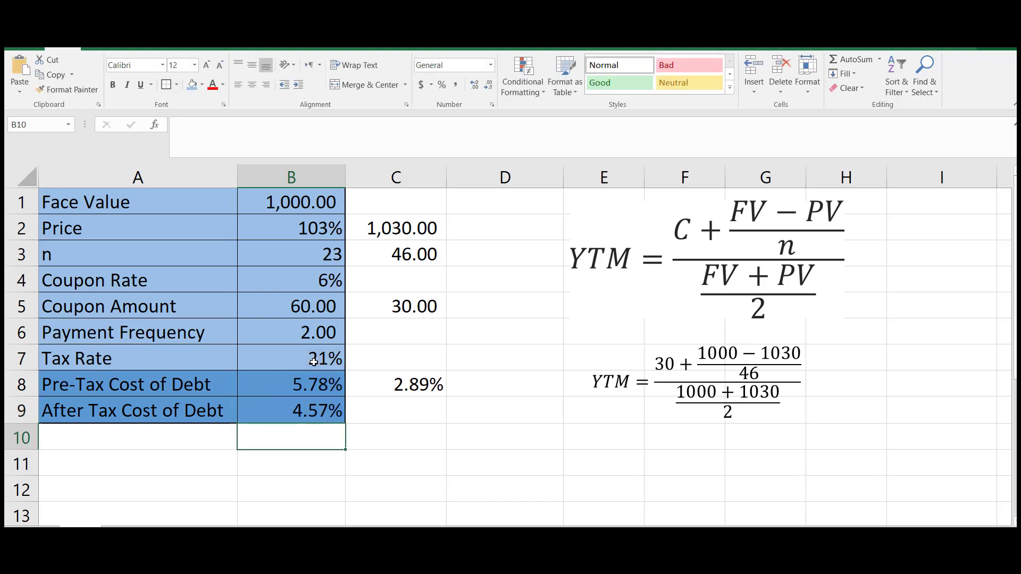
click(291, 411)
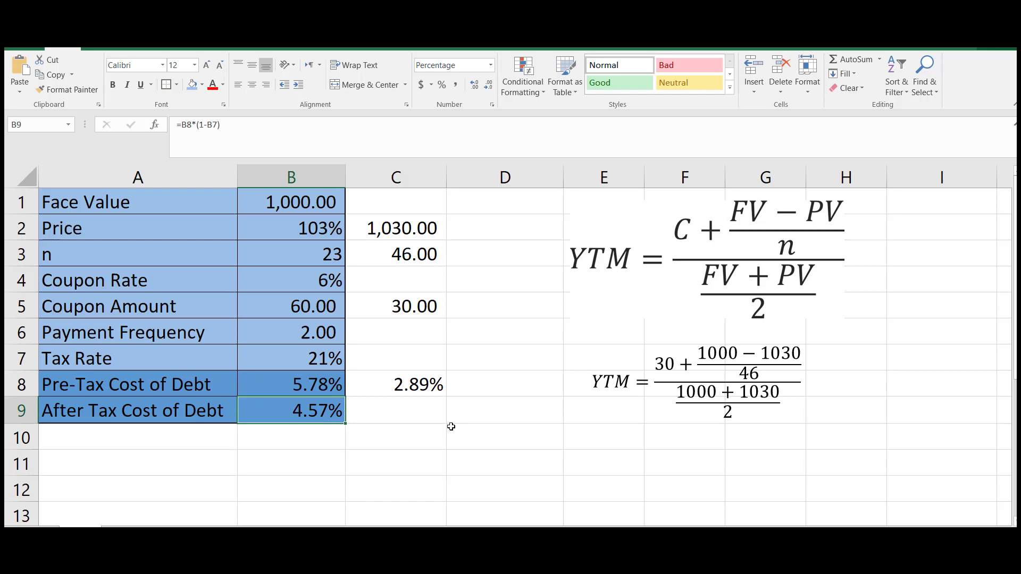